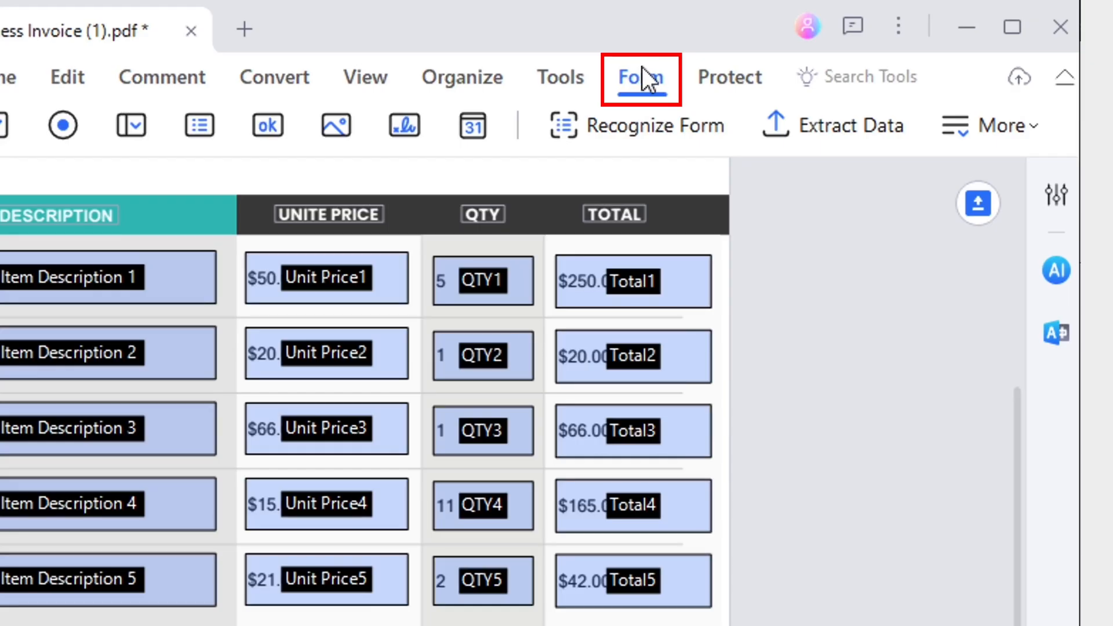
# Reveal the Form More menu listing Calculate Order, Export, Import and Recover Default Data.
pyautogui.click(999, 125)
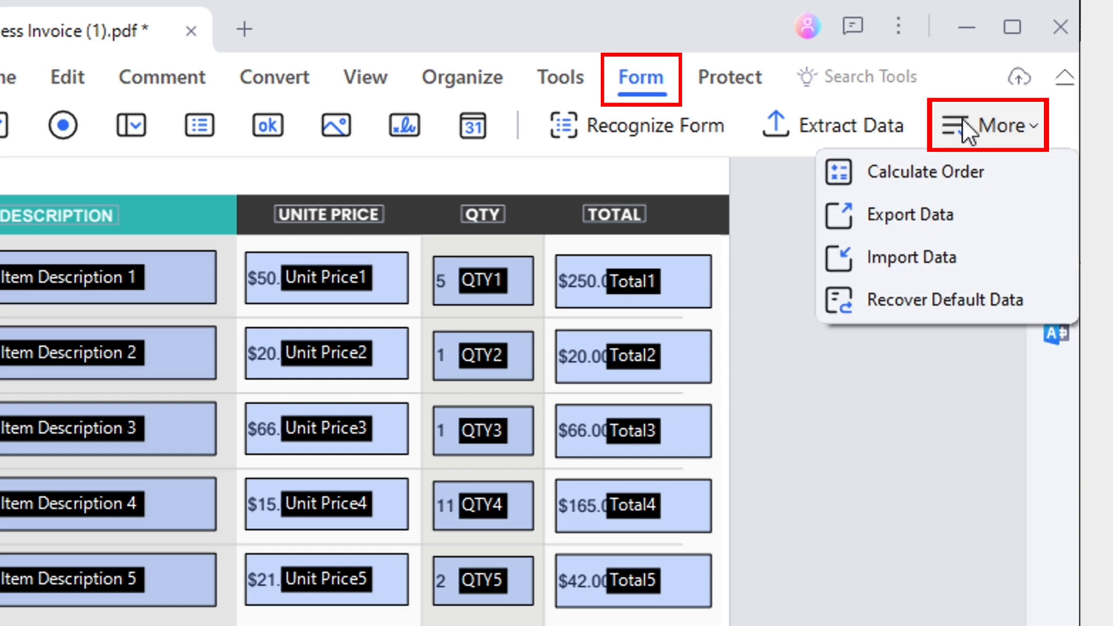